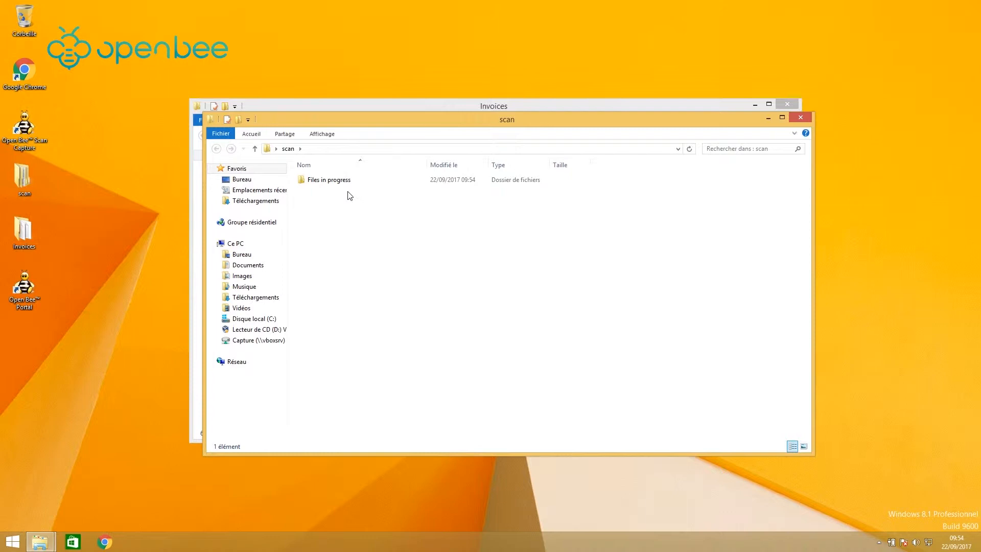
# Open the 'Files in progress' folder inside the scan folder.
pyautogui.doubleClick(328, 180)
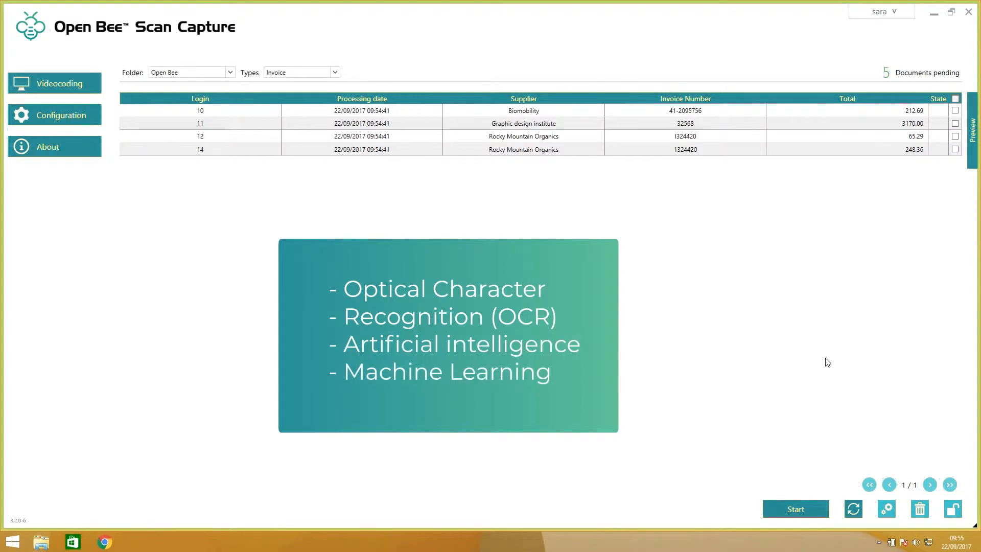
pyautogui.moveTo(821, 340)
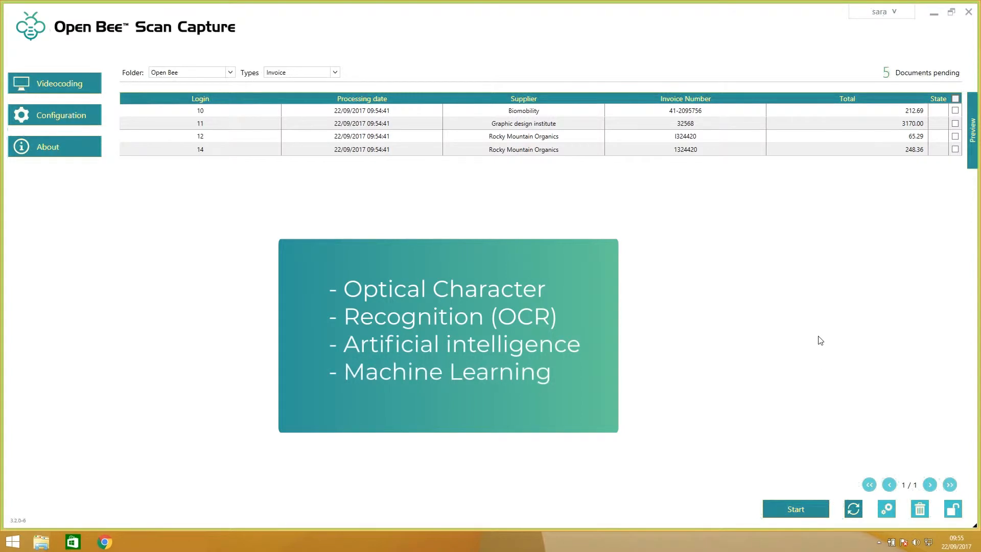
# Start videocoding to bring up the pending Biomobility invoice 41-2095756 for review.
pyautogui.click(795, 509)
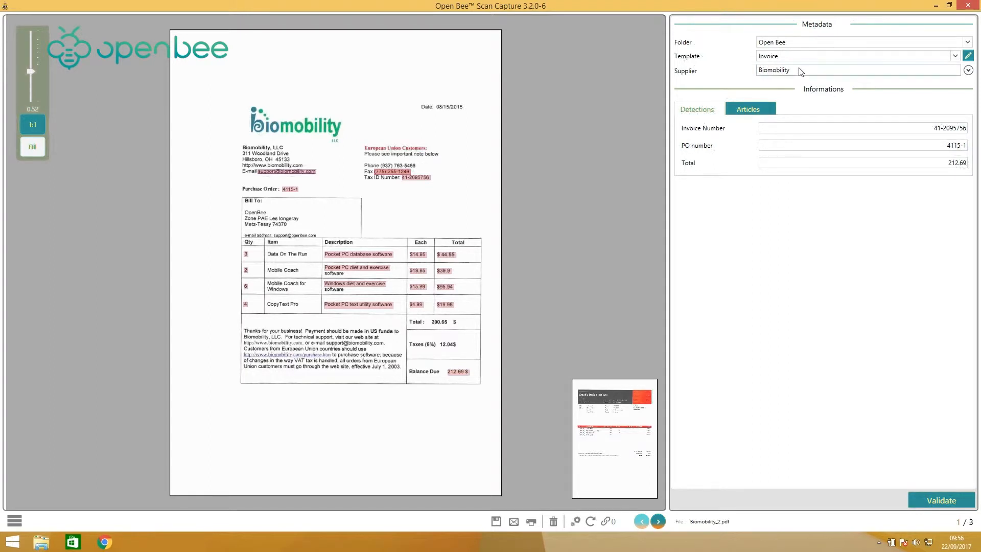
# Check the Biomobility article lines and the 19.96 line total against the scan, then validate the invoice.
pyautogui.click(864, 128)
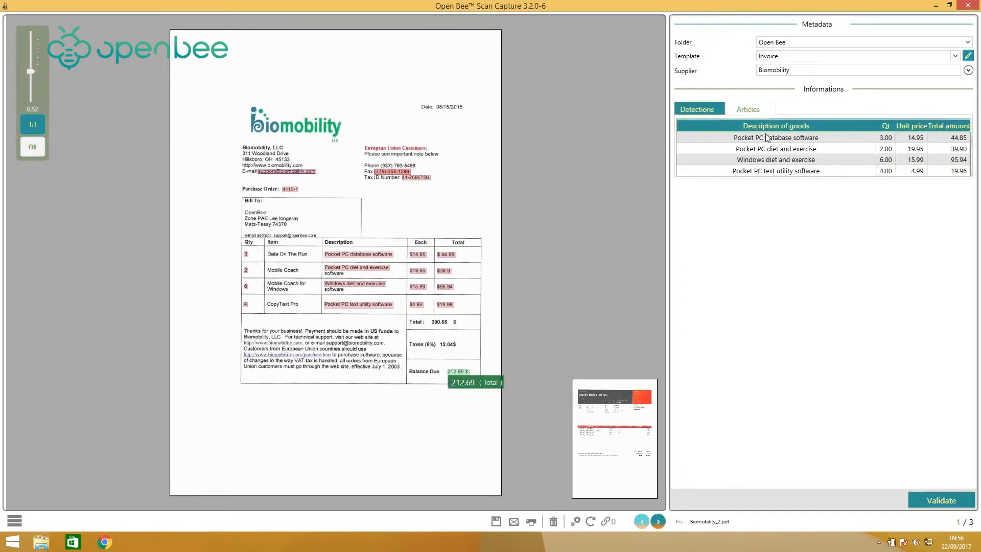
pyautogui.click(775, 137)
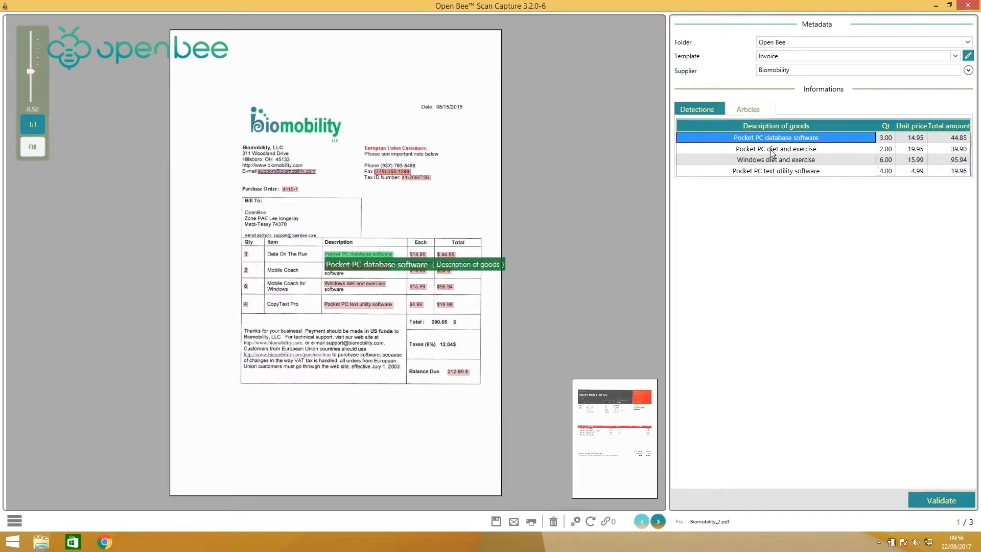
pyautogui.click(776, 159)
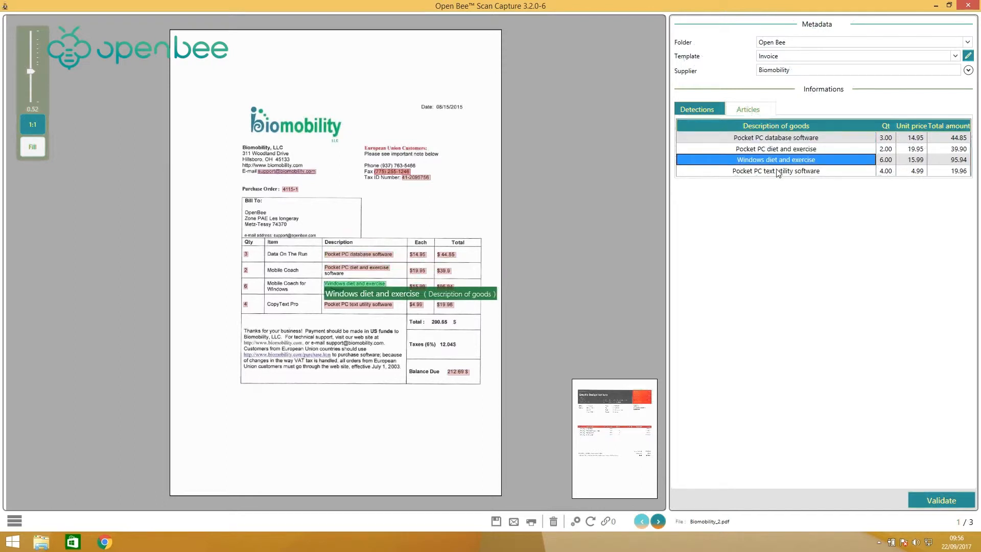
pyautogui.click(776, 170)
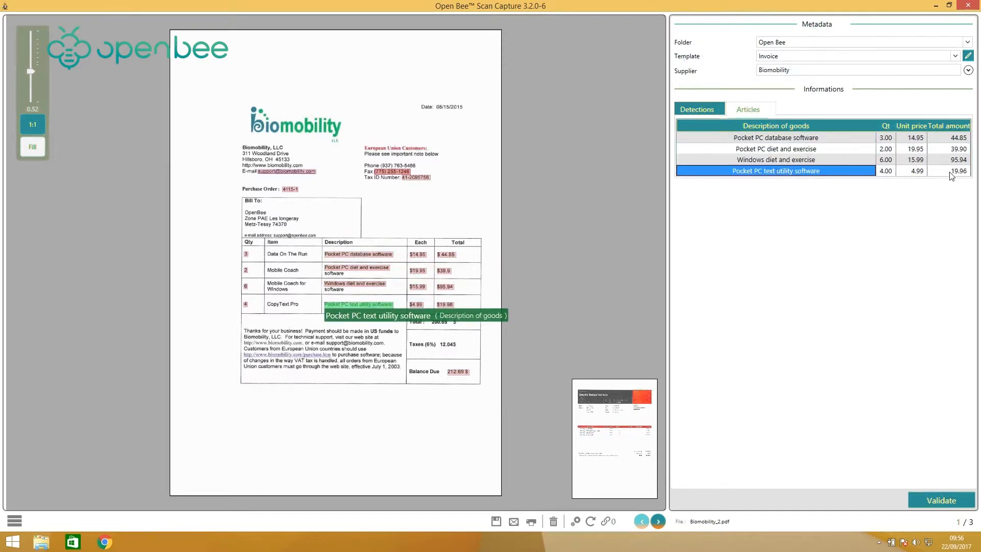
pyautogui.click(955, 170)
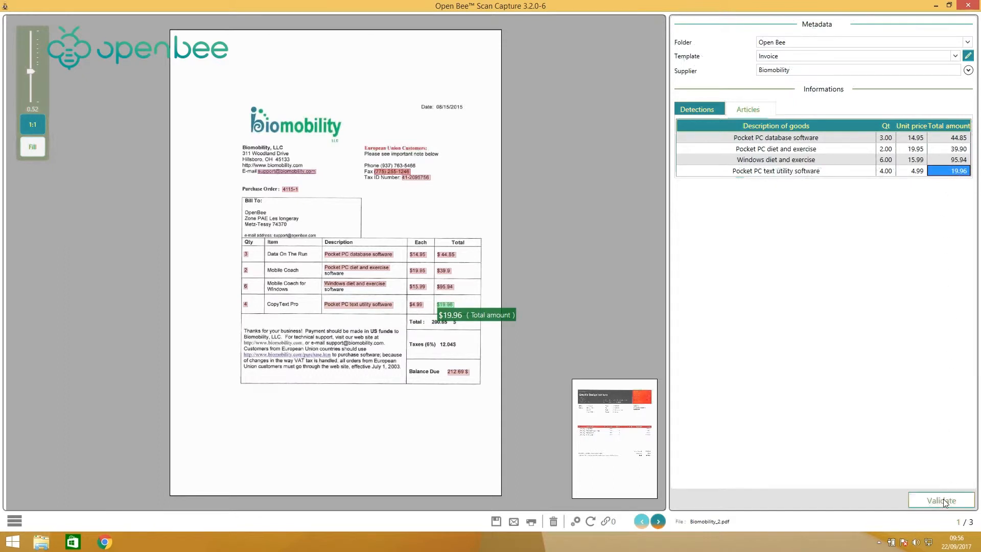
pyautogui.click(941, 499)
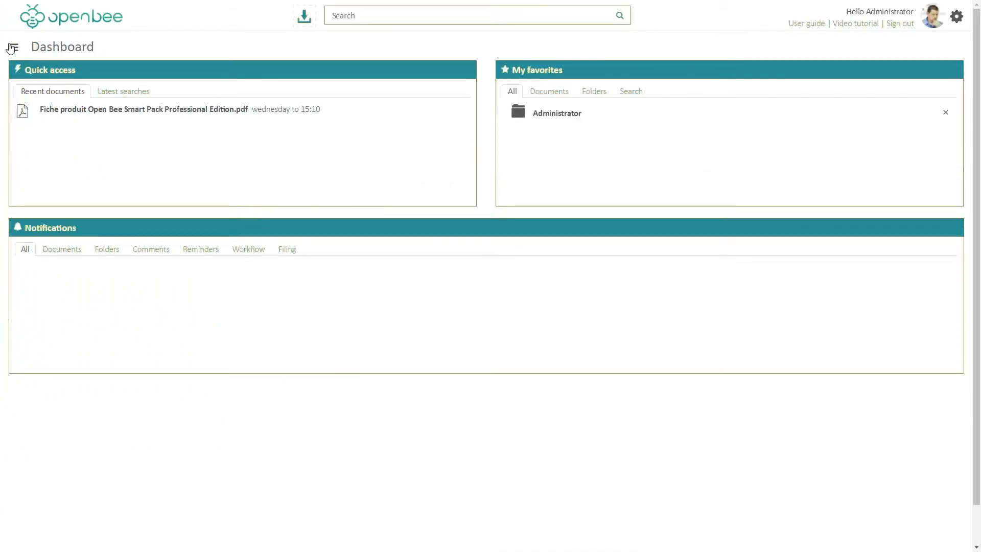
# Show the Supplier invoices workflow in the Workflow Designer via the navigation menu.
pyautogui.click(12, 46)
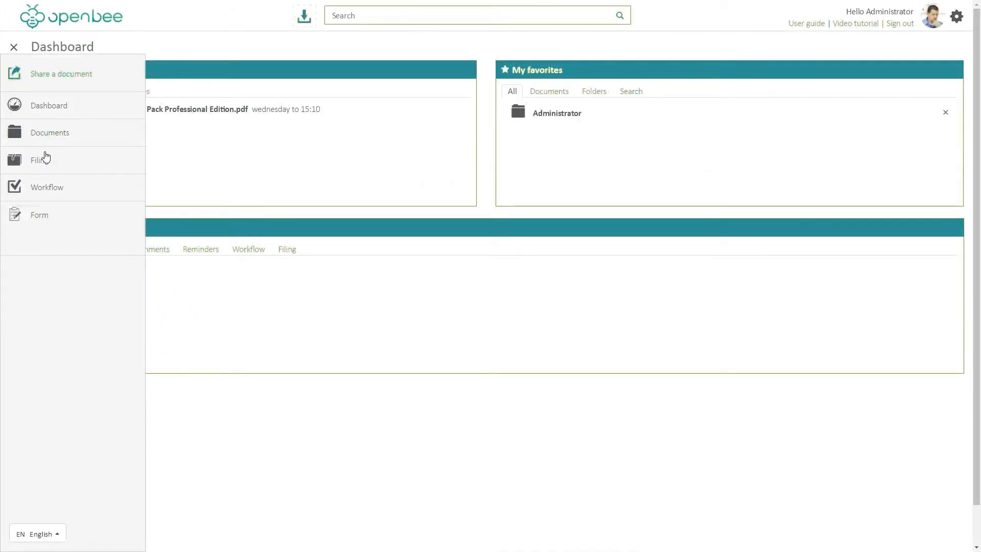
pyautogui.click(46, 187)
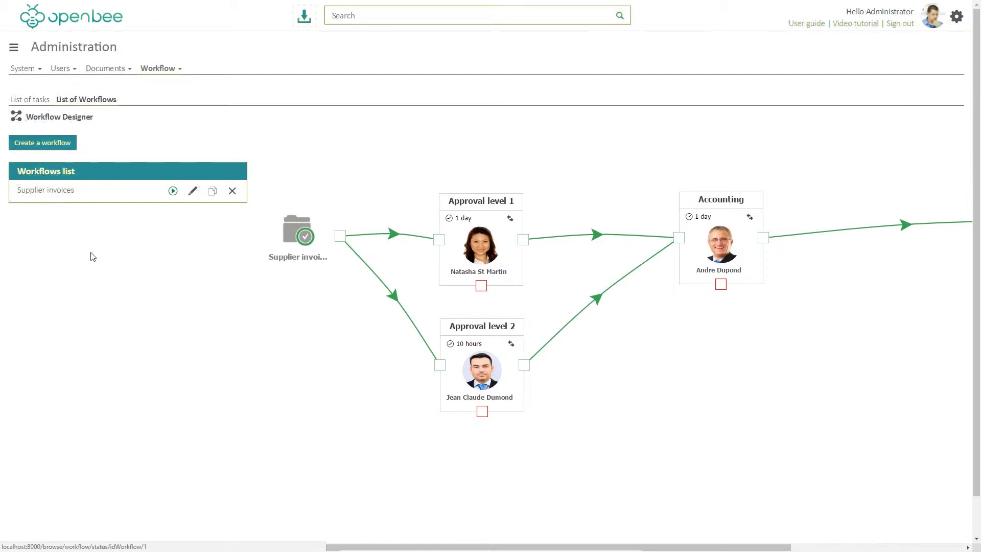
pyautogui.moveTo(322, 336)
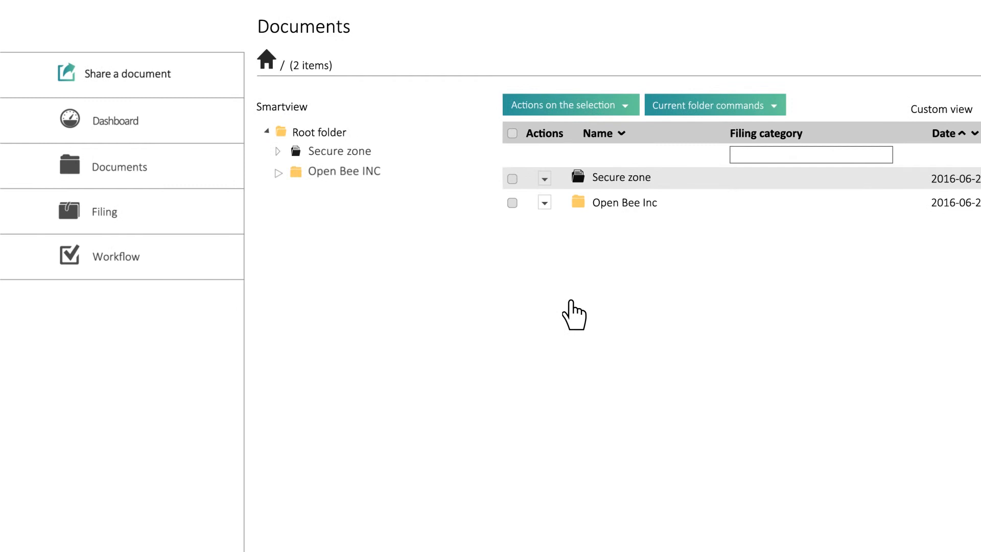
# Expand Open Bee INC > Suppliers > Biomobility to list its Invoices, Purchase orders and other subfolders.
pyautogui.click(278, 171)
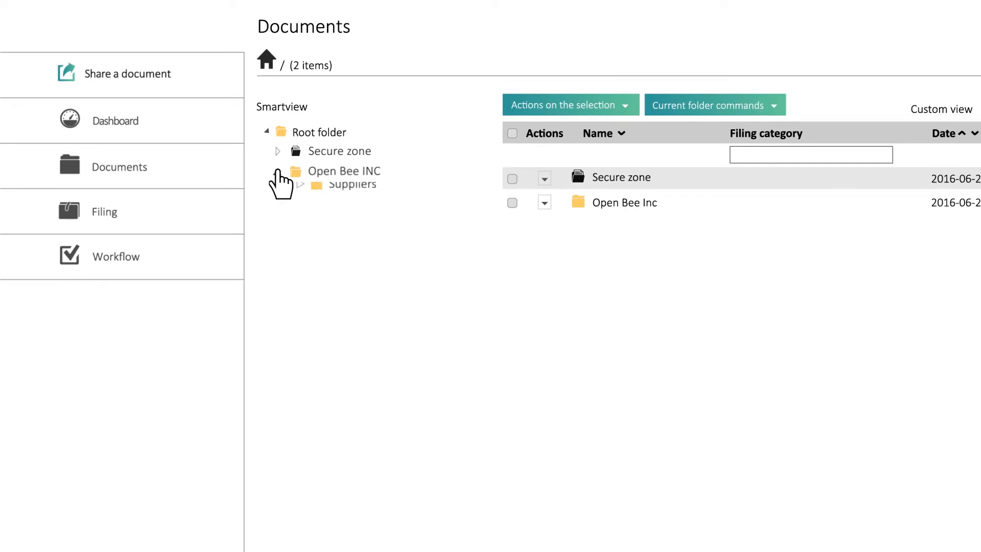
pyautogui.click(276, 171)
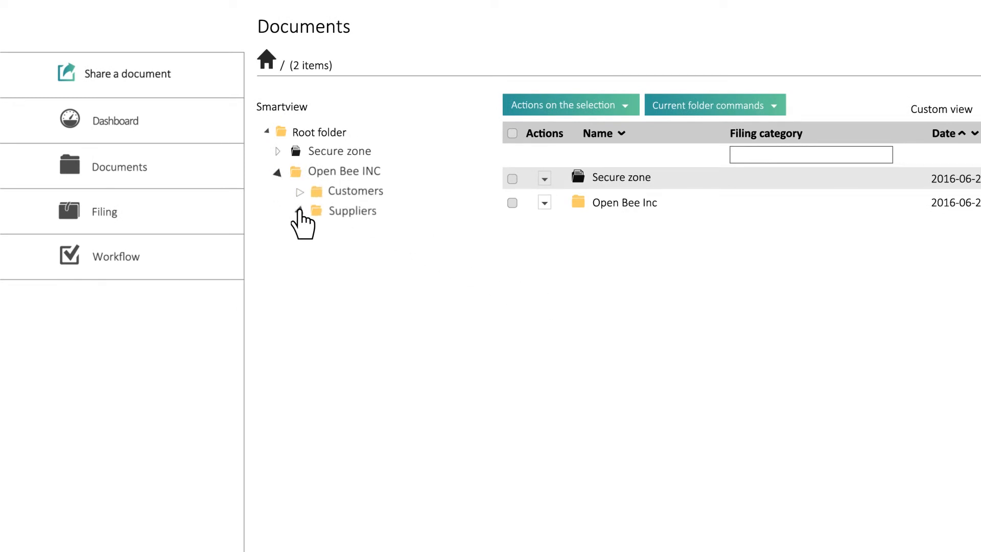
pyautogui.click(299, 211)
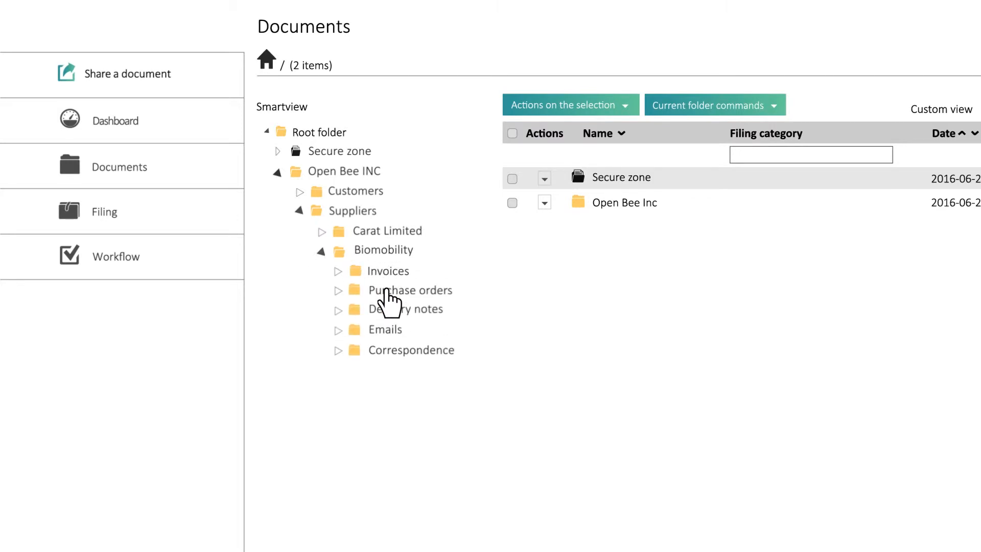
pyautogui.moveTo(389, 396)
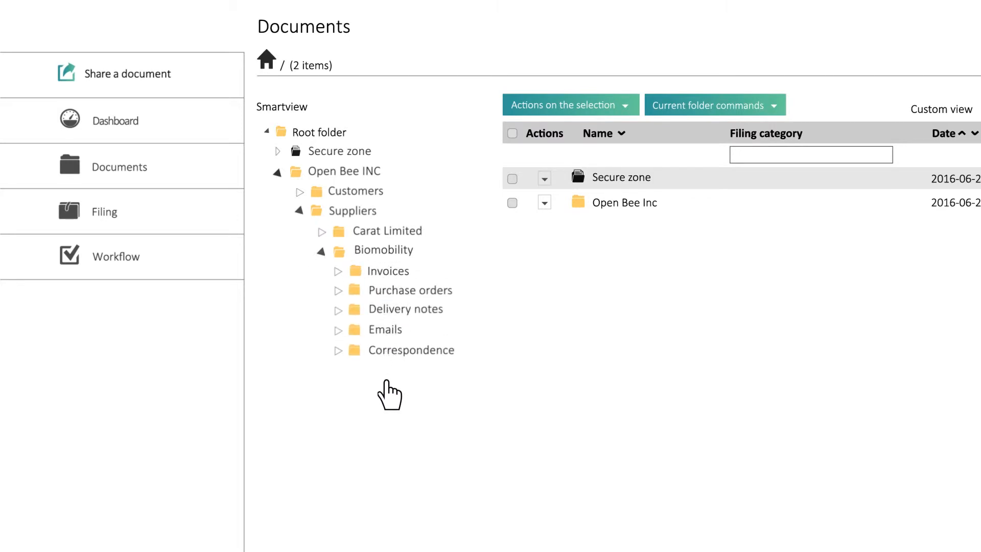